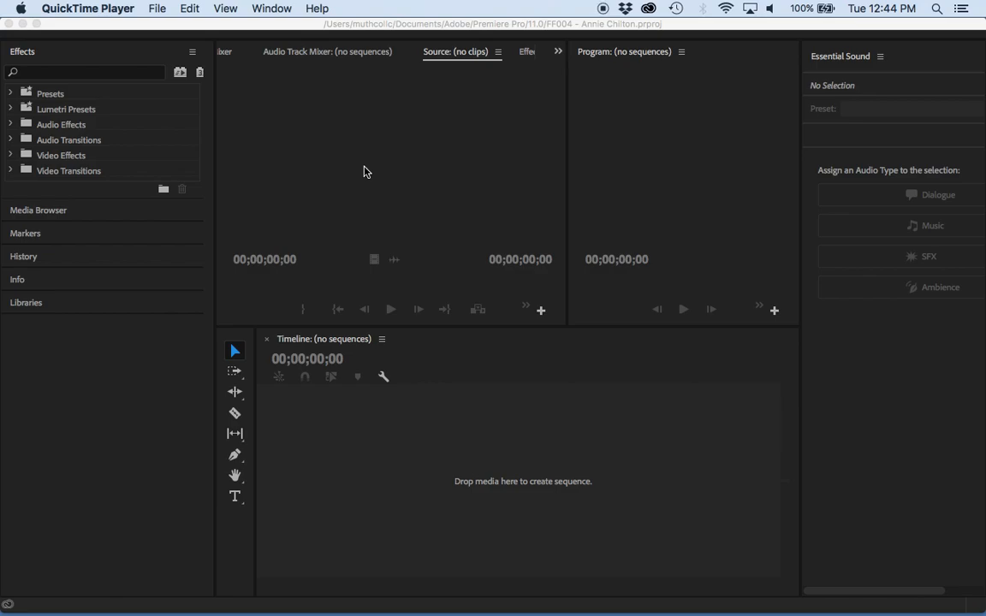
{"action": "mouse_move", "coordinate": [248, 61]}
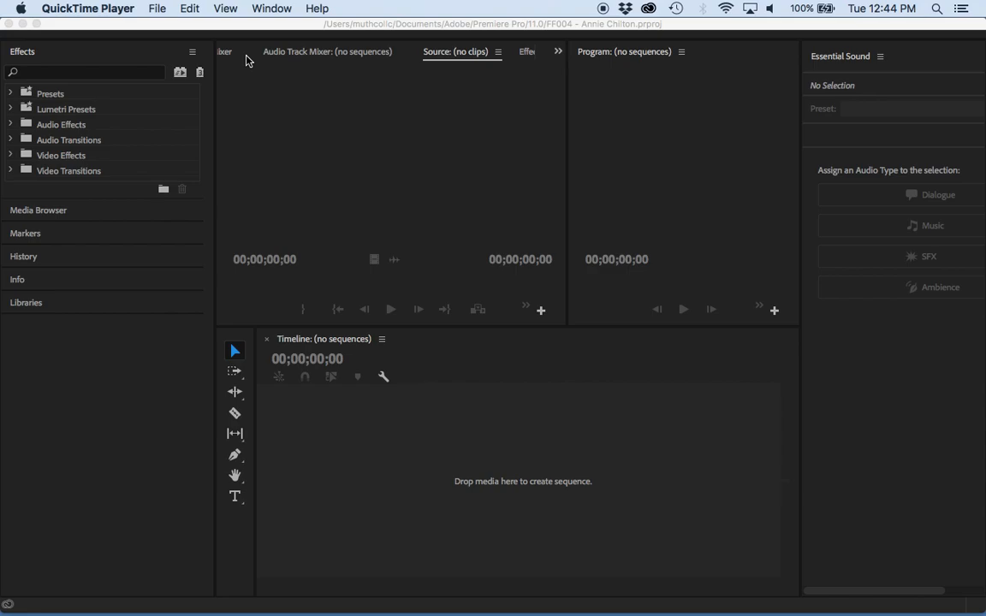
{"action": "mouse_move", "coordinate": [157, 8]}
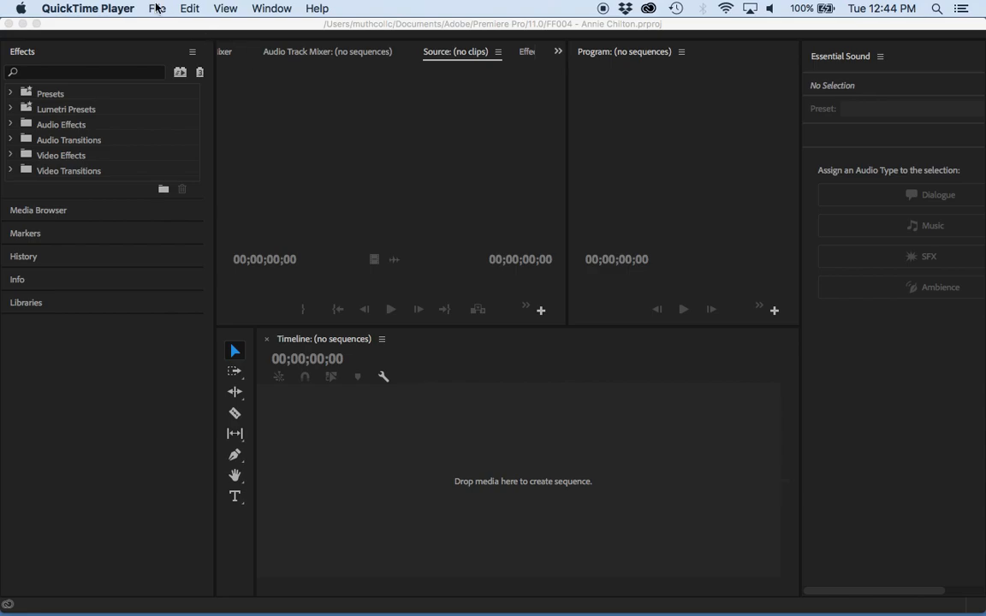
Import the Video Oct 24 .mov clip via File > Import, which fails with a codec error.
{"action": "left_click", "coordinate": [156, 8]}
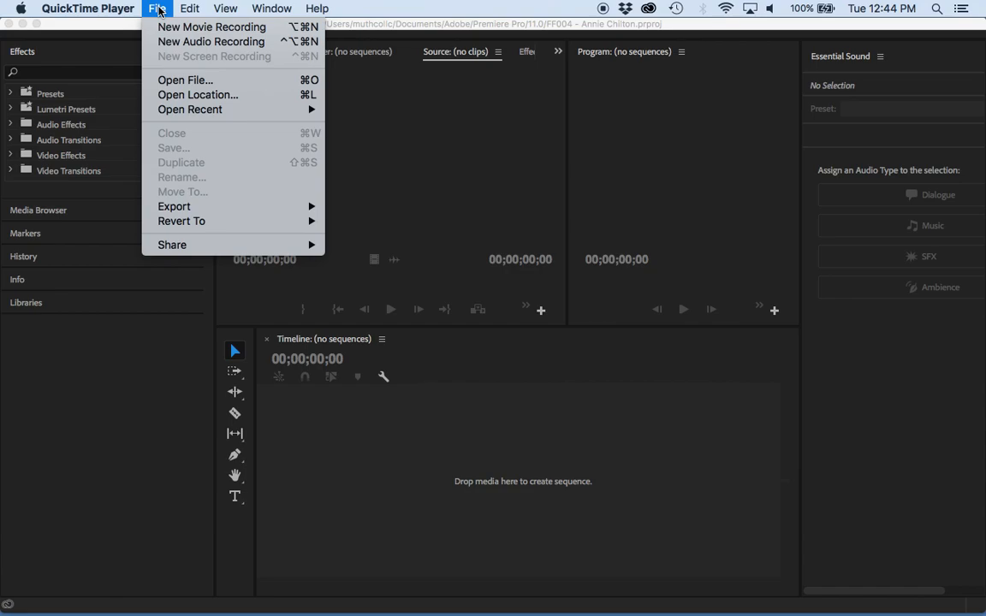
{"action": "mouse_move", "coordinate": [197, 94]}
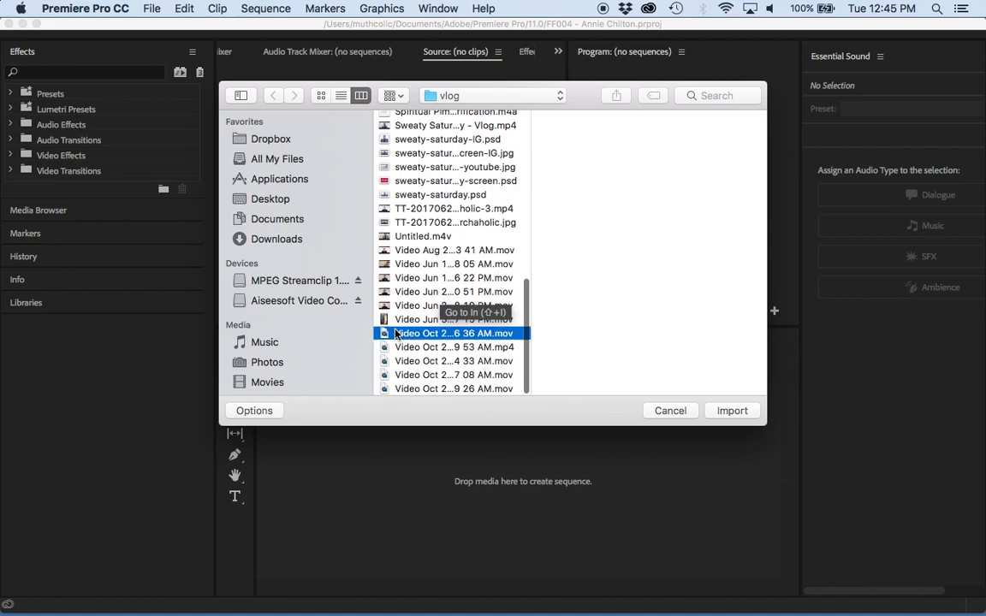
{"action": "left_click", "coordinate": [731, 411]}
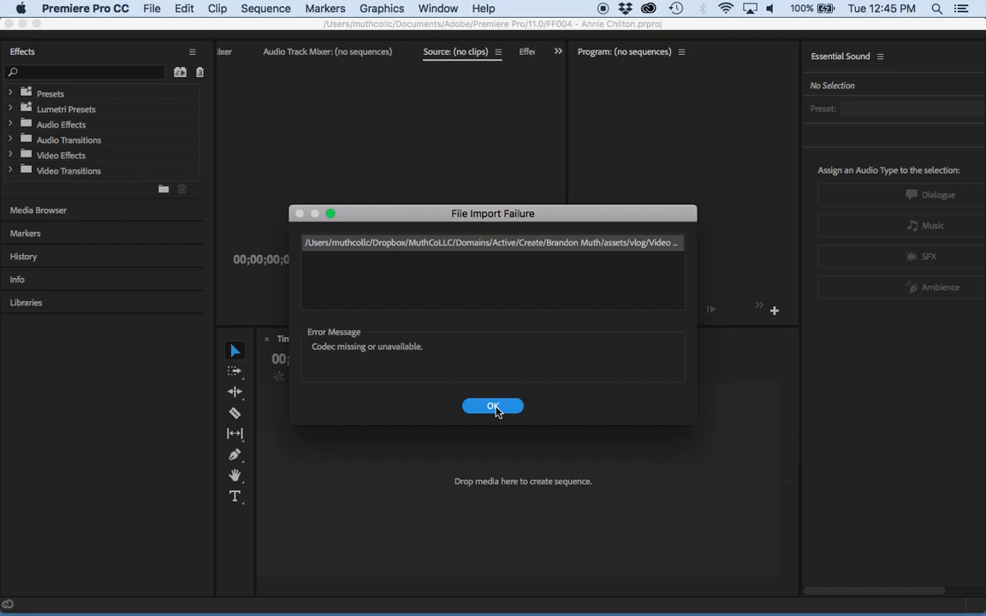
Dismiss the codec error and rename the Oct 24 clip in Finder from .mov to .mp4.
{"action": "left_click", "coordinate": [492, 405]}
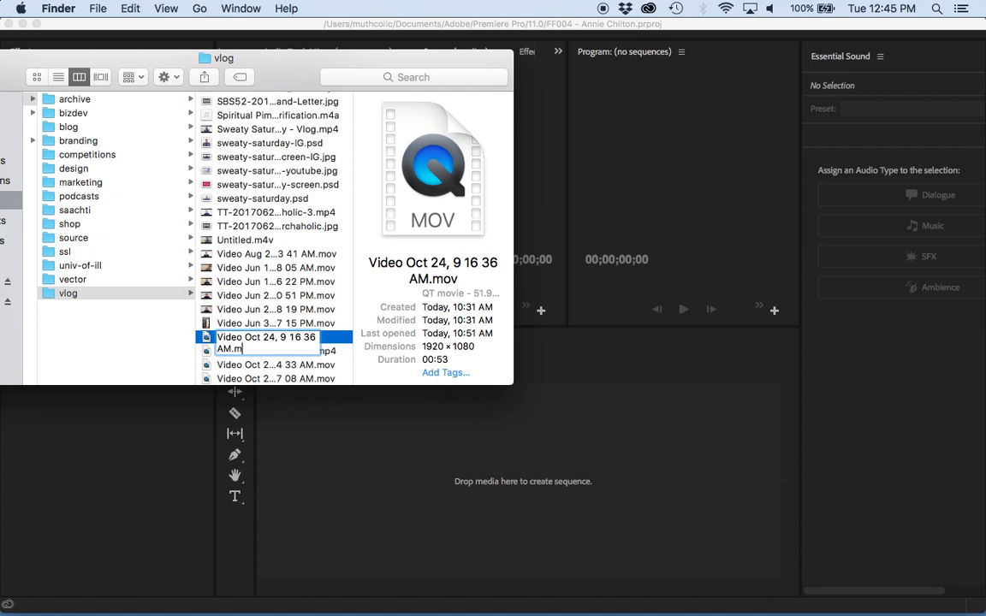
{"action": "type", "text": "p4"}
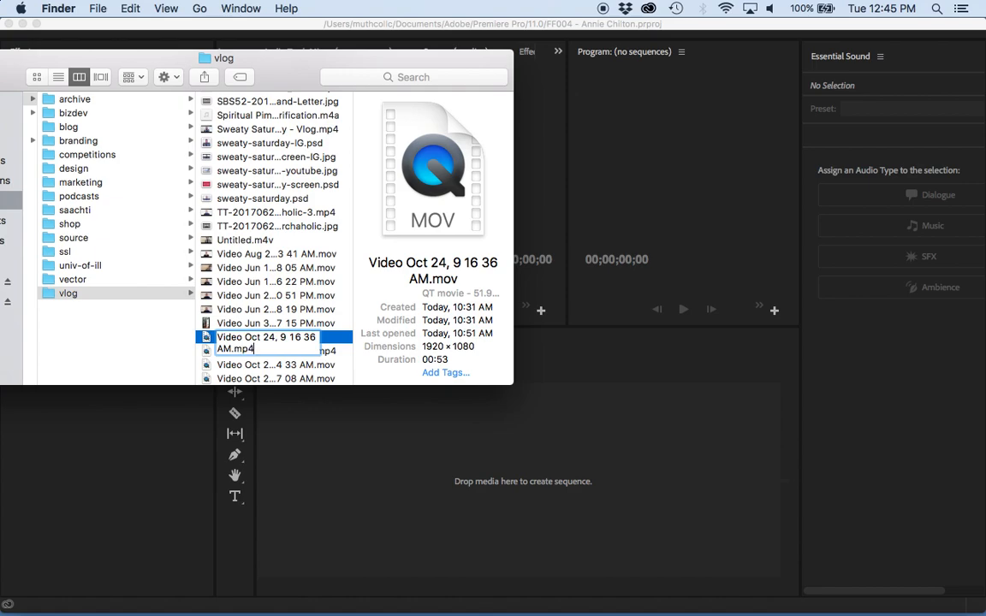
{"action": "key", "text": "Return"}
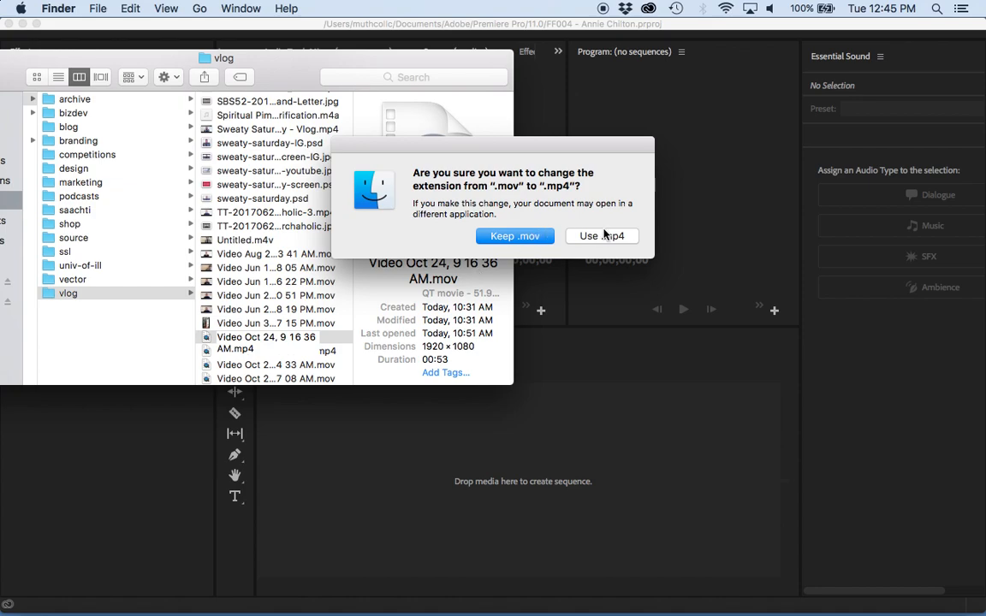
{"action": "left_click", "coordinate": [602, 236]}
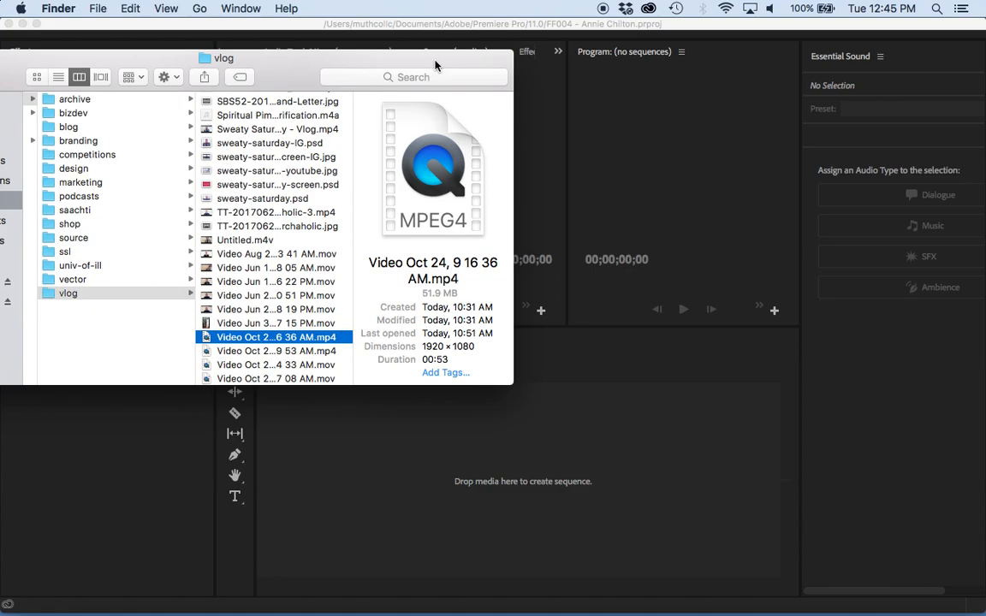
Back in Premiere Pro, import the renamed Video Oct 24 .mp4 clip.
{"action": "left_click", "coordinate": [152, 9]}
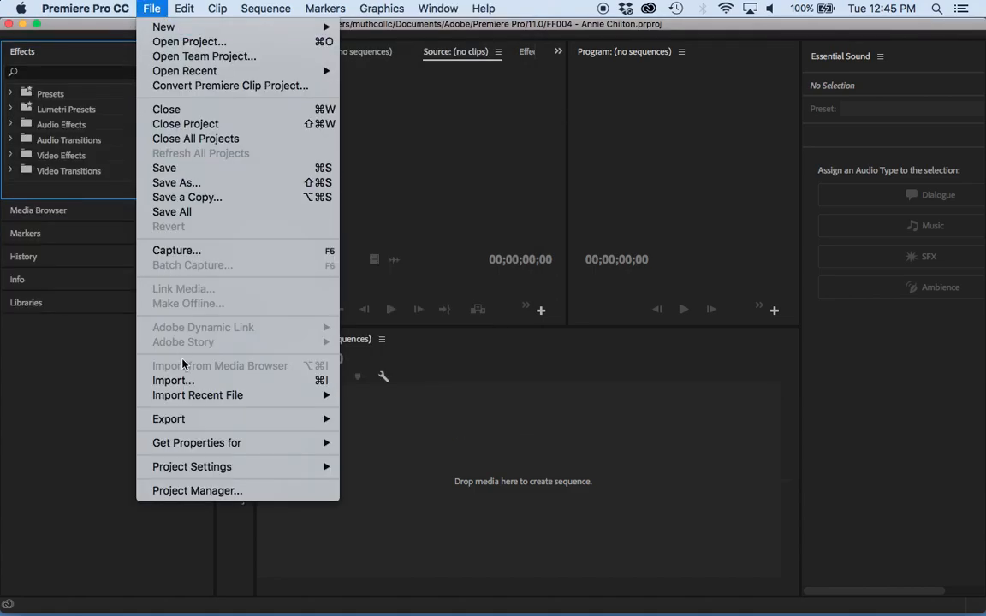
{"action": "left_click", "coordinate": [174, 380]}
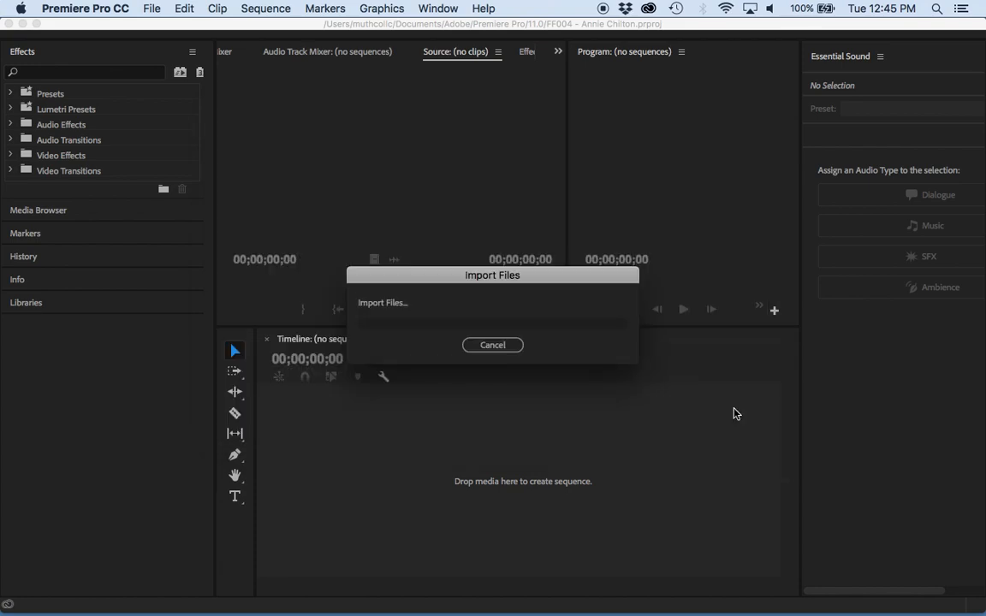
{"action": "left_click", "coordinate": [492, 345]}
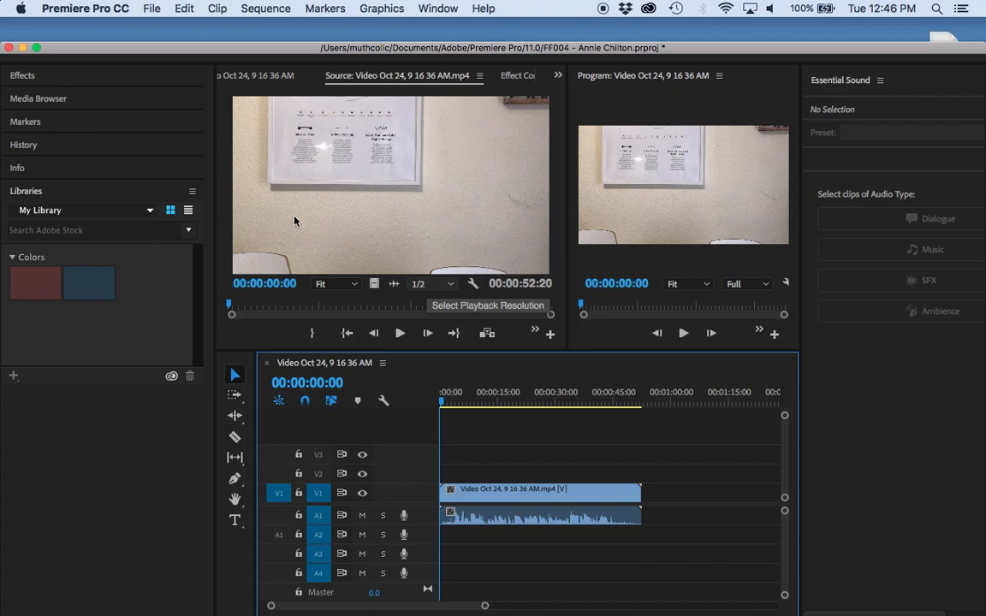
{"action": "mouse_move", "coordinate": [316, 231]}
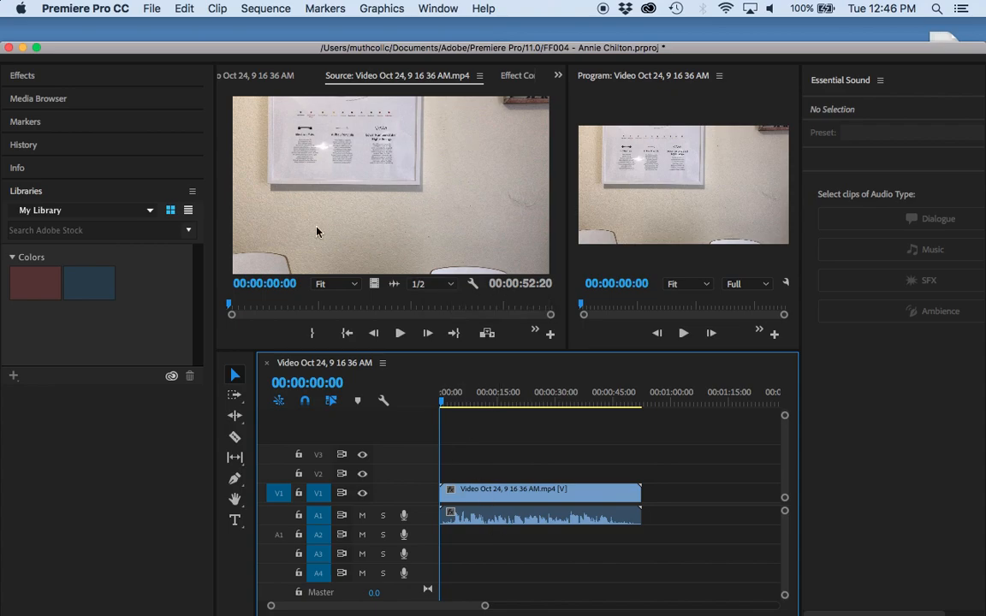
{"action": "mouse_move", "coordinate": [247, 7]}
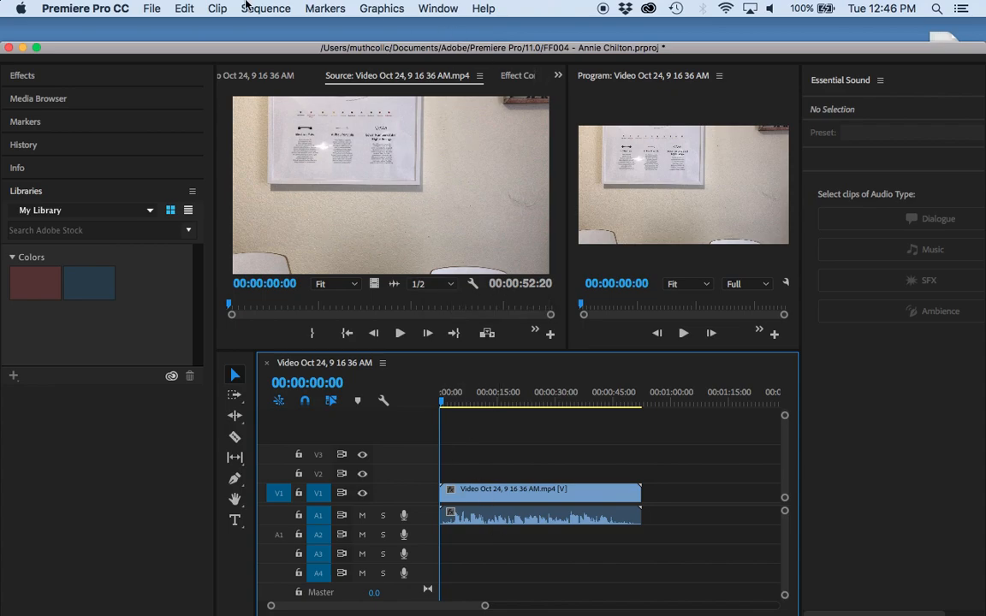